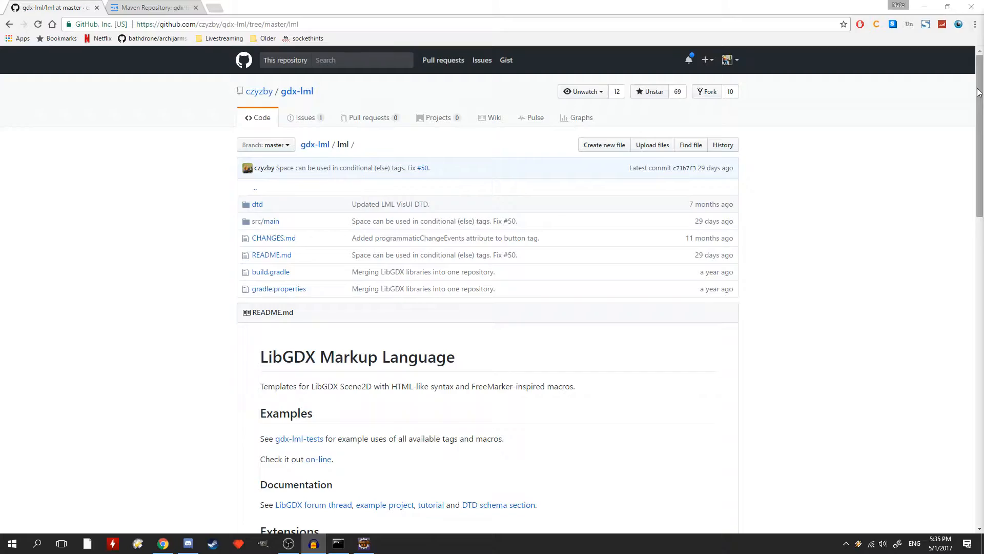
- Scroll the gdx-lml README down to the Dependencies section with the Gradle compile line
{"action": "scroll", "scroll_direction": "down", "scroll_amount": 3}
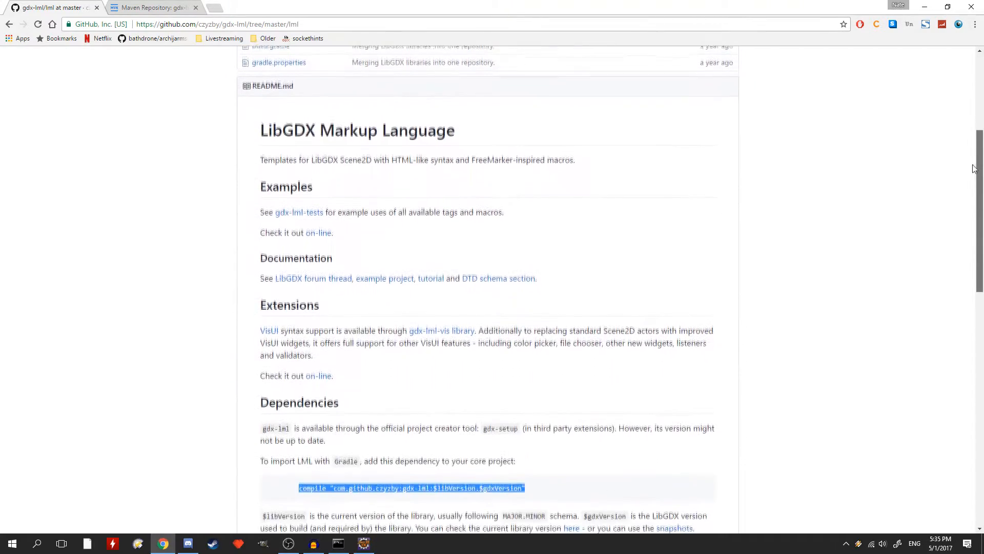
{"action": "scroll", "scroll_direction": "down", "scroll_amount": 3}
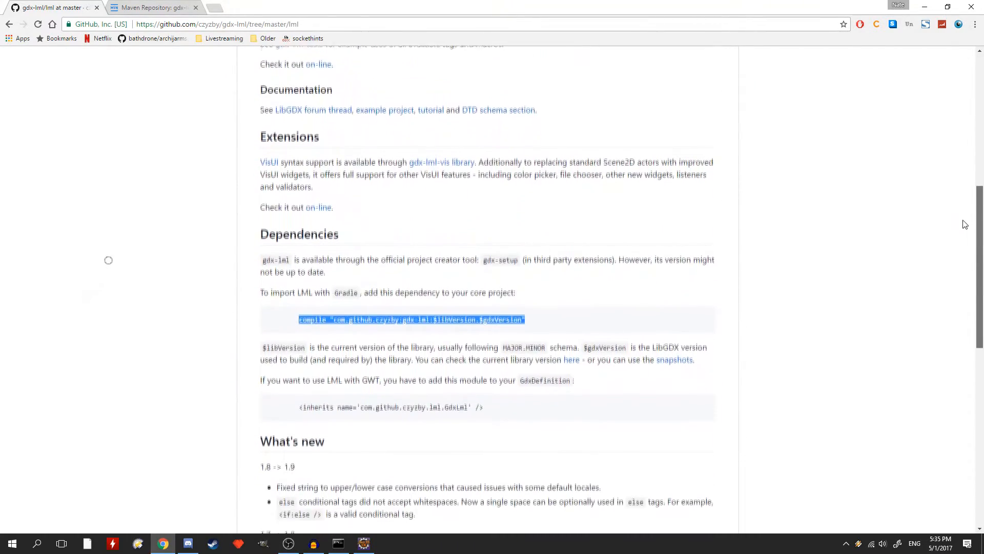
{"action": "scroll", "scroll_direction": "down", "scroll_amount": 3}
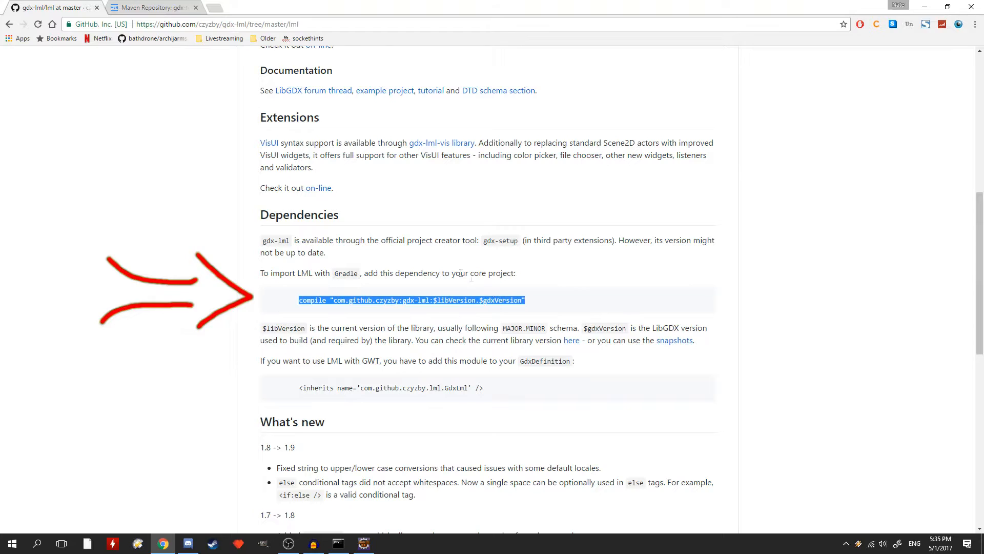
- Search MVN Repository for gdx-lml and view the Gdx Lml artifact's versions, latest 1.9.1.9.6
{"action": "left_click", "coordinate": [151, 7]}
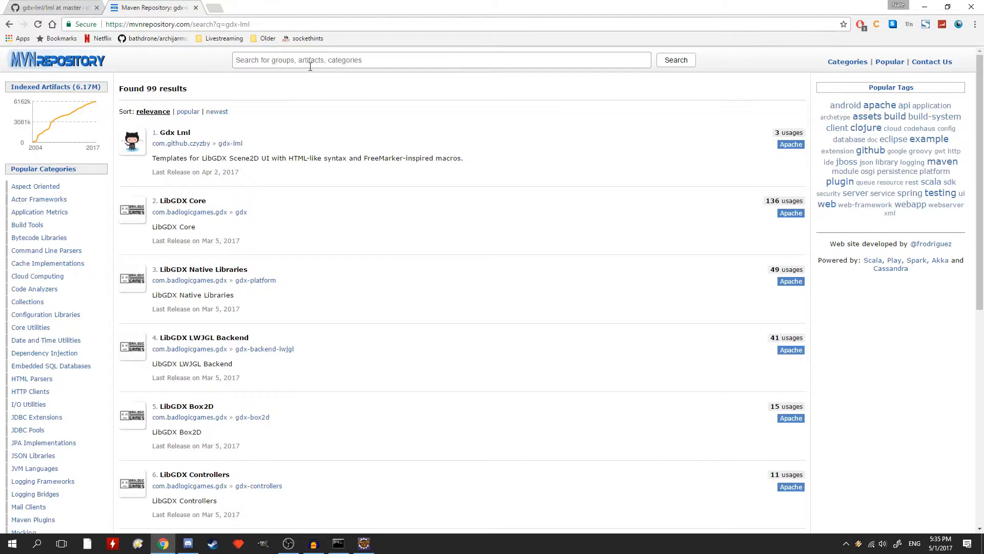
{"action": "type", "text": "gdx"}
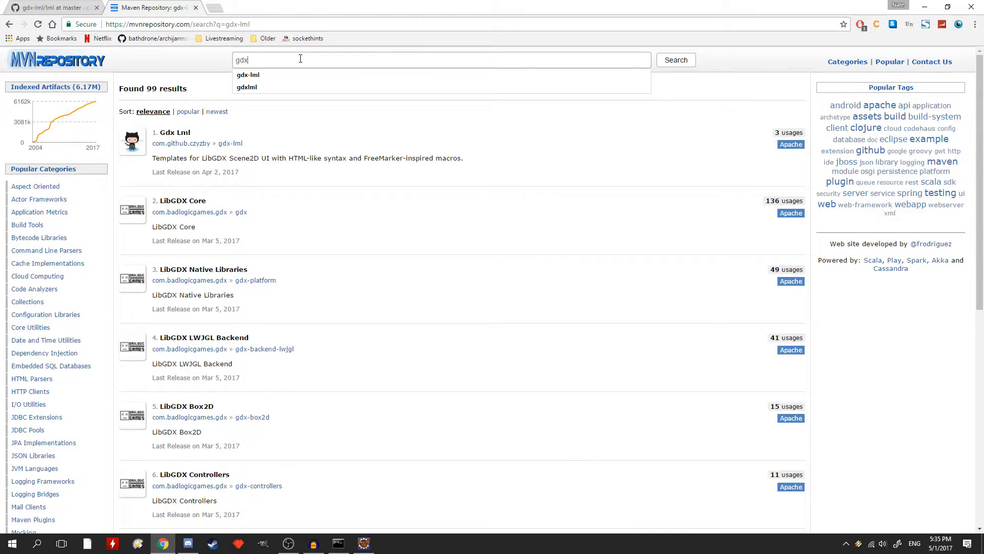
{"action": "left_click", "coordinate": [248, 74]}
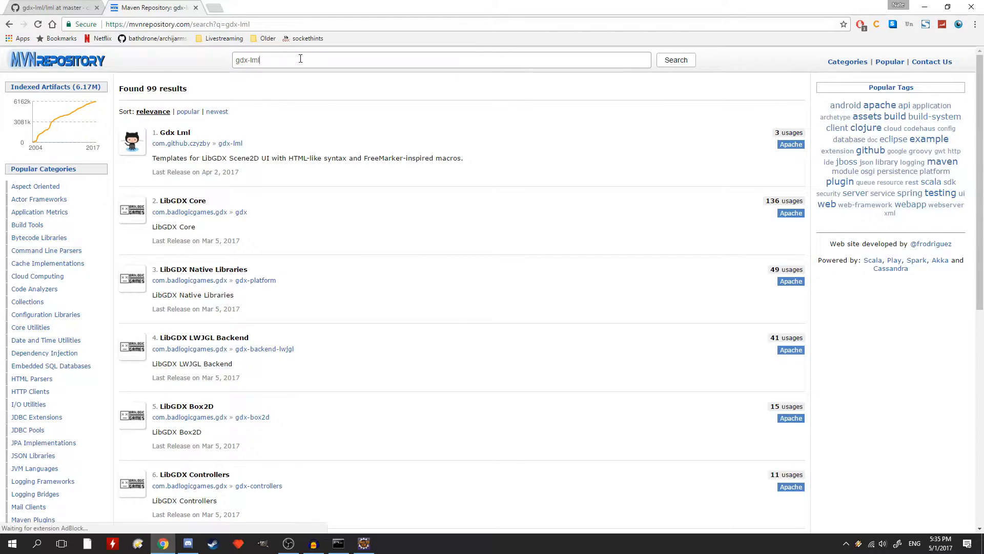
{"action": "left_click", "coordinate": [174, 132]}
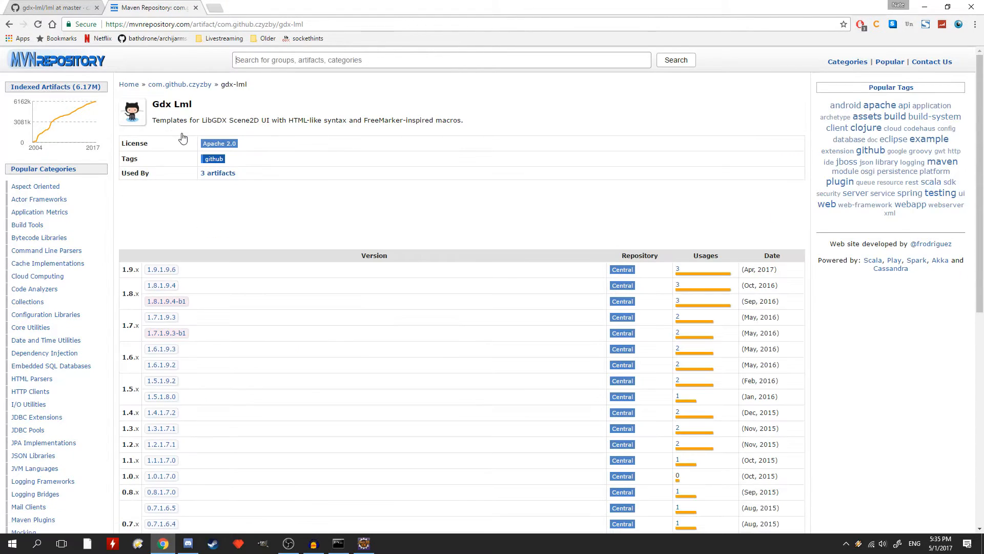
{"action": "left_click", "coordinate": [161, 269]}
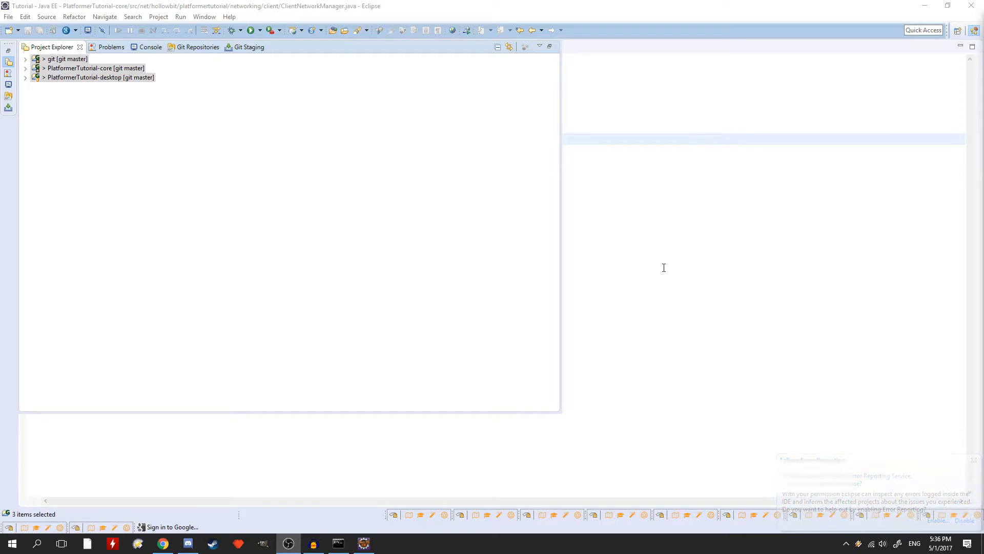
- Expand the root git project in Project Explorer and open its build.gradle in the editor
{"action": "left_click", "coordinate": [52, 58]}
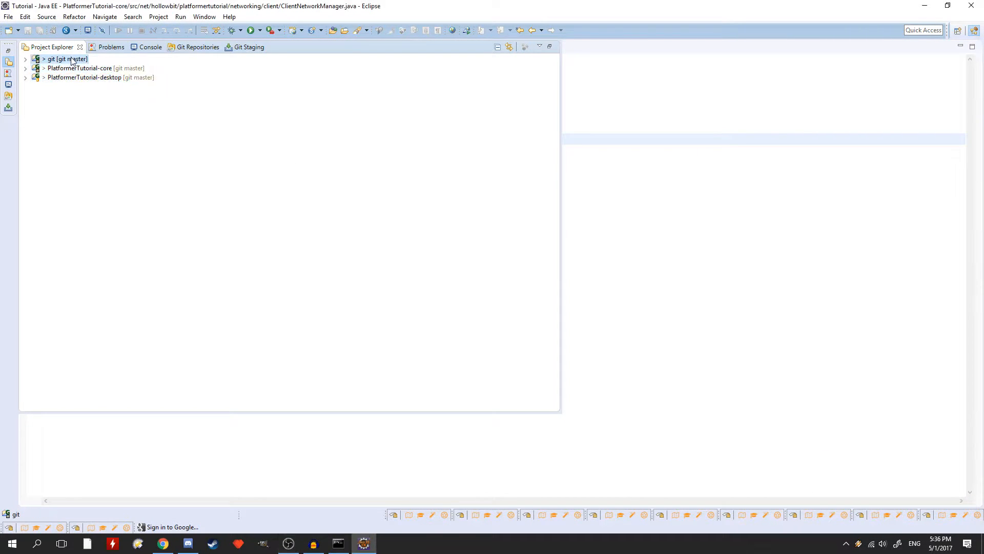
{"action": "left_click", "coordinate": [26, 59]}
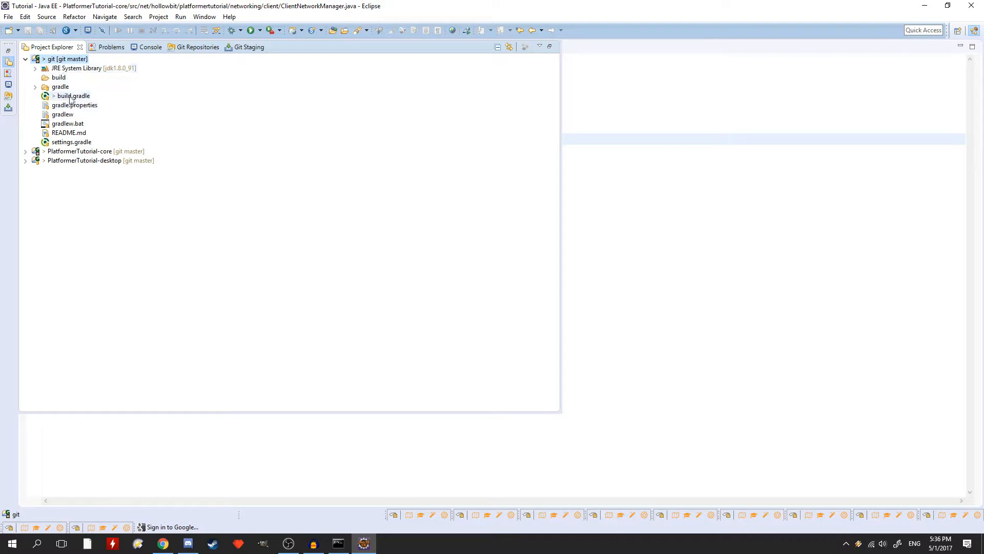
{"action": "left_click", "coordinate": [74, 95]}
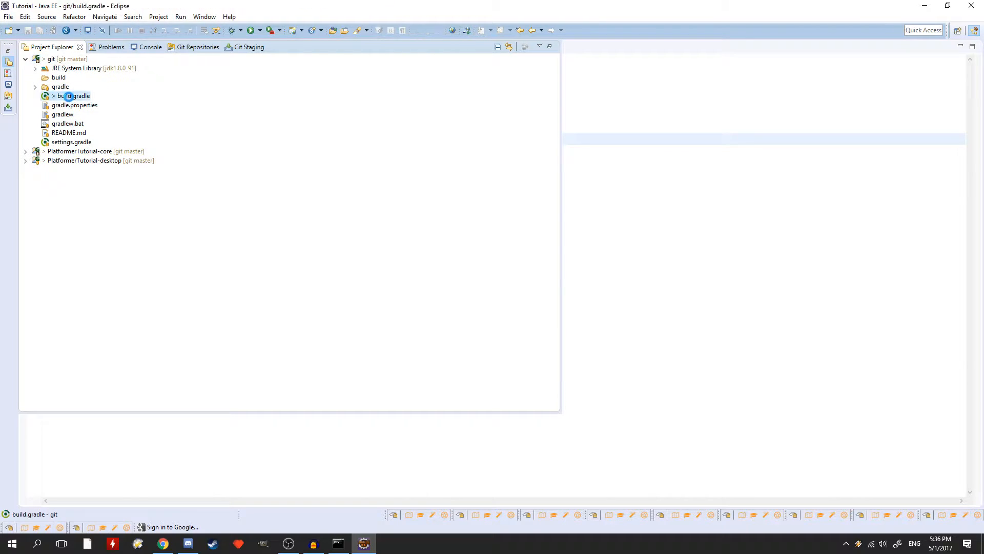
{"action": "double_click", "coordinate": [74, 96]}
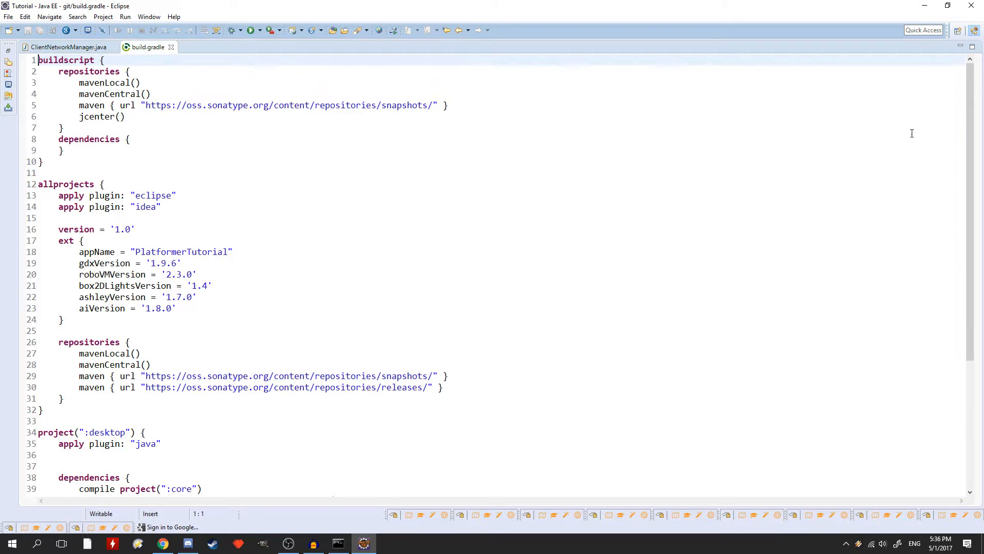
- Add compile "com.github.czyzby:gdx-lml:1.9.1.9.6" under project(":core") dependencies
{"action": "scroll", "scroll_direction": "down", "scroll_amount": 3}
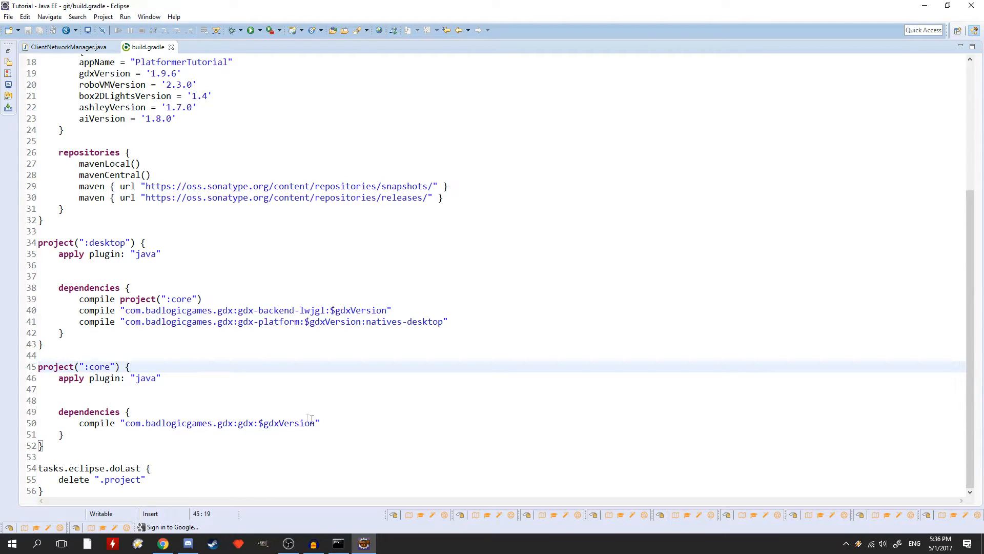
{"action": "type", "text": "compile \"com.github.czyzby:gdx-lml:1.9.1.9.6\""}
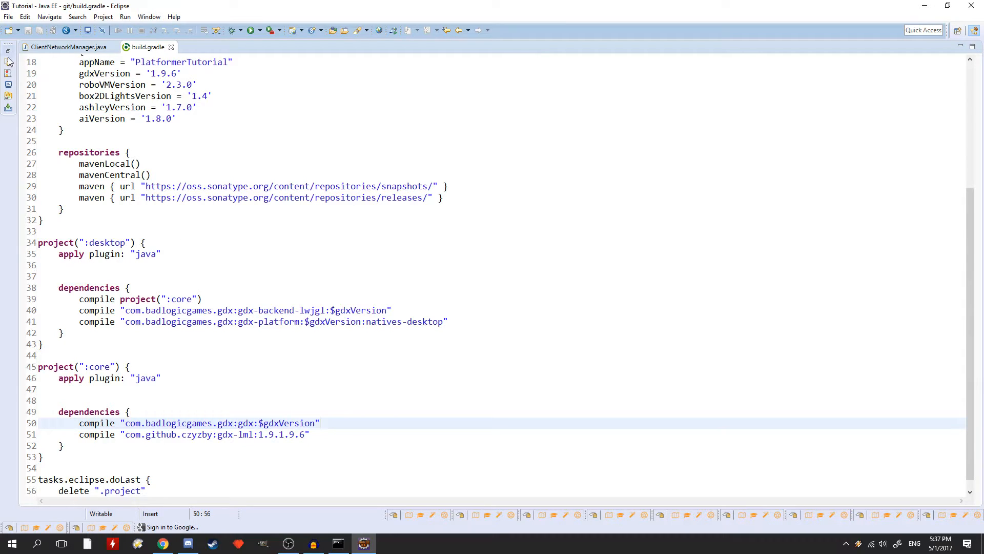
{"action": "left_click", "coordinate": [9, 61]}
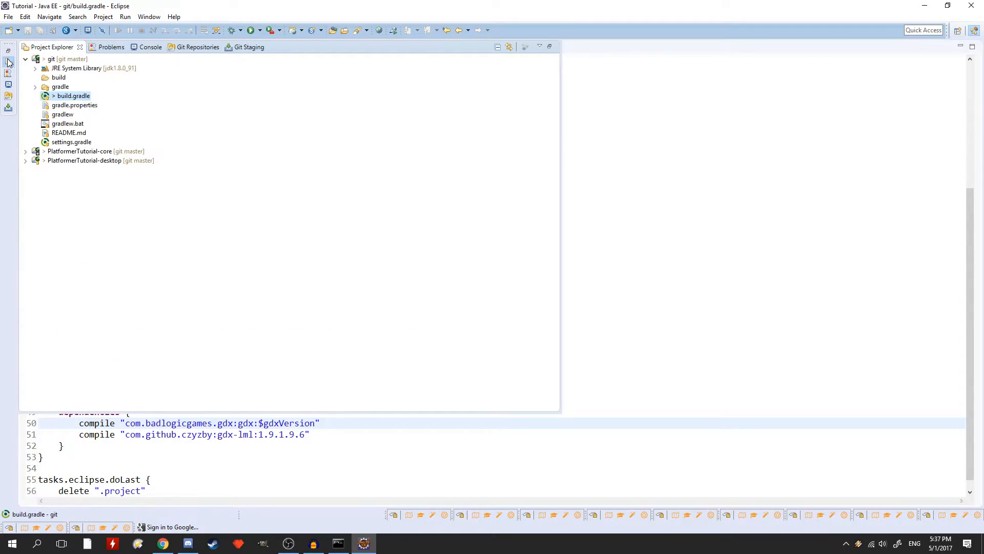
- Collapse the git project's files and bring up the desktop project's context actions
{"action": "left_click", "coordinate": [34, 58]}
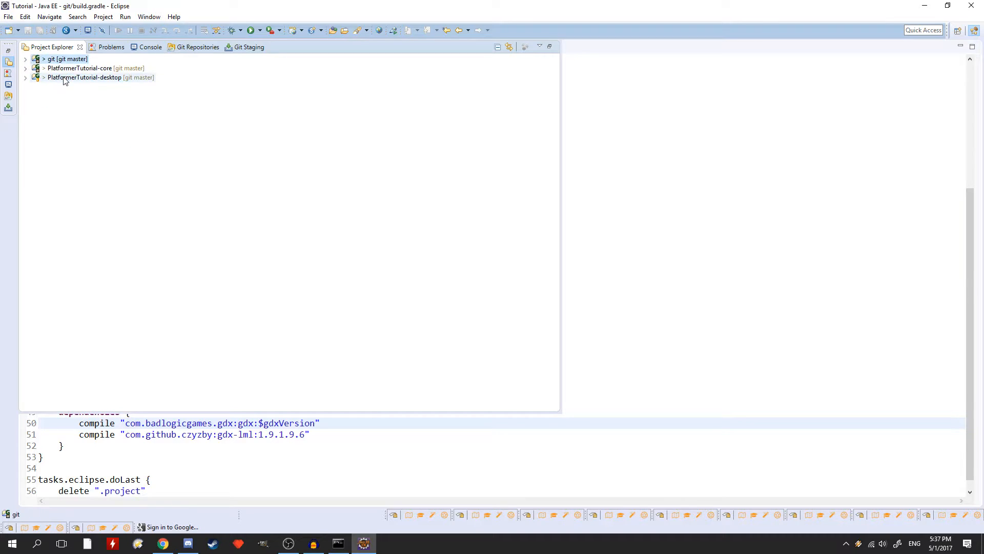
{"action": "right_click", "coordinate": [69, 77]}
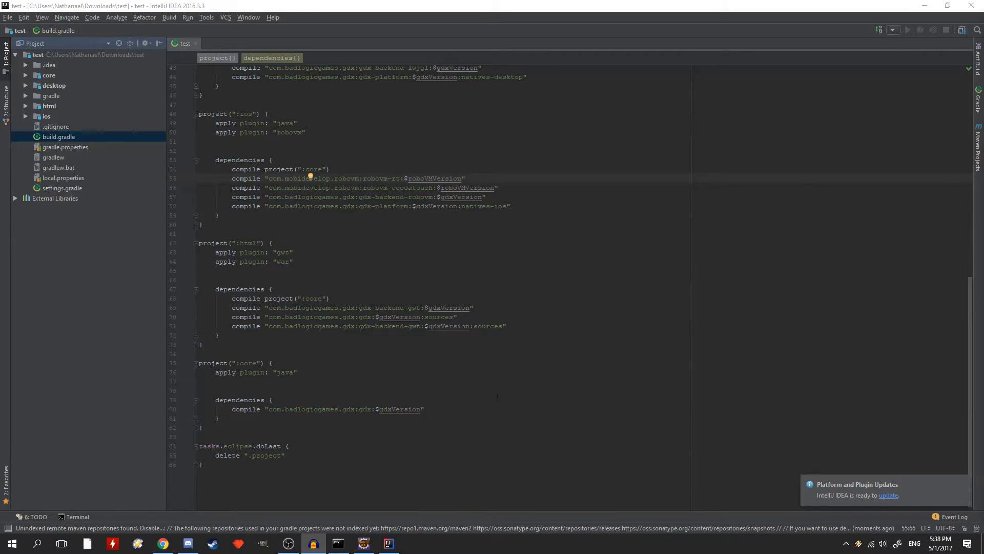
- Add compile "com.github.czyzby:gdx-lml:1.9.1.9.6" to the core dependencies in IntelliJ's build.gradle
{"action": "type", "text": "compile \"com.github.czyzby:gdx-lml:1.9.1.9.6\""}
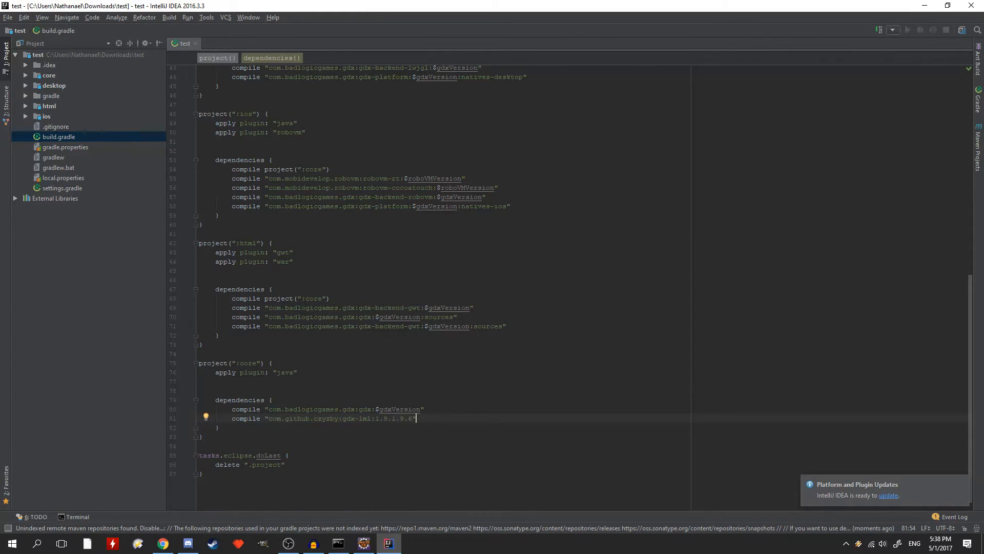
{"action": "mouse_move", "coordinate": [848, 93]}
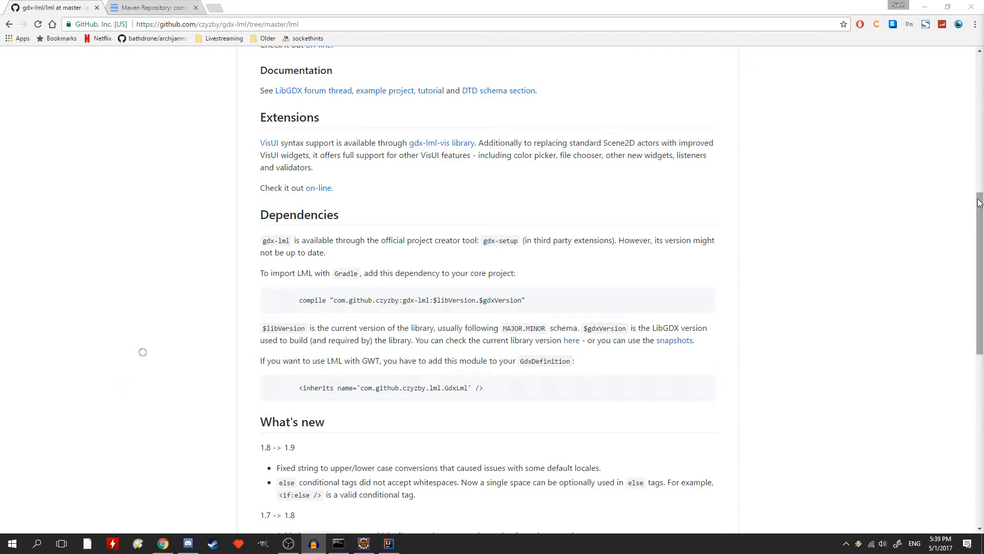
- Select the README's <inherits name='com.github.czyzby.lml.GdxLml' /> line for copying
{"action": "left_click_drag", "start_coordinate": [142, 351], "coordinate": [229, 376]}
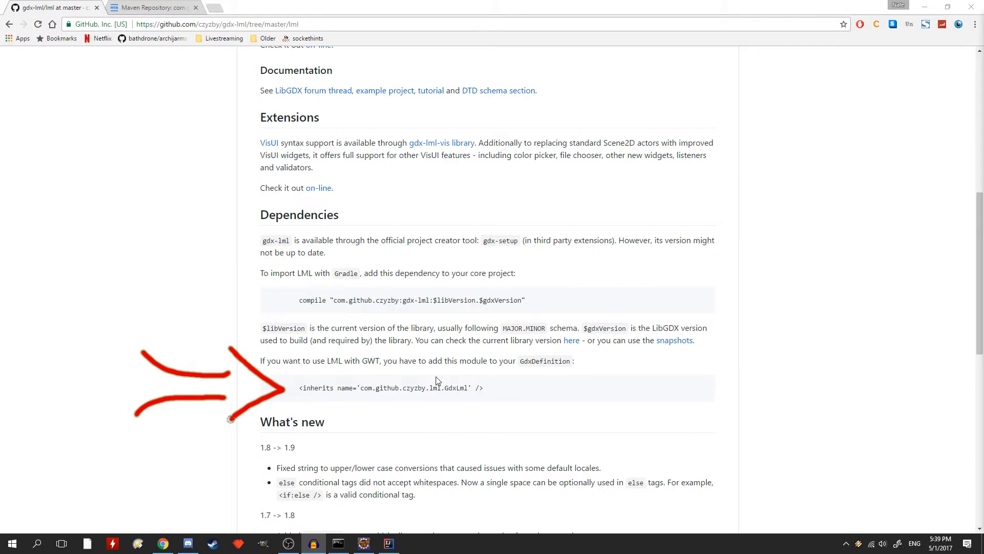
{"action": "left_click_drag", "start_coordinate": [299, 387], "coordinate": [446, 388]}
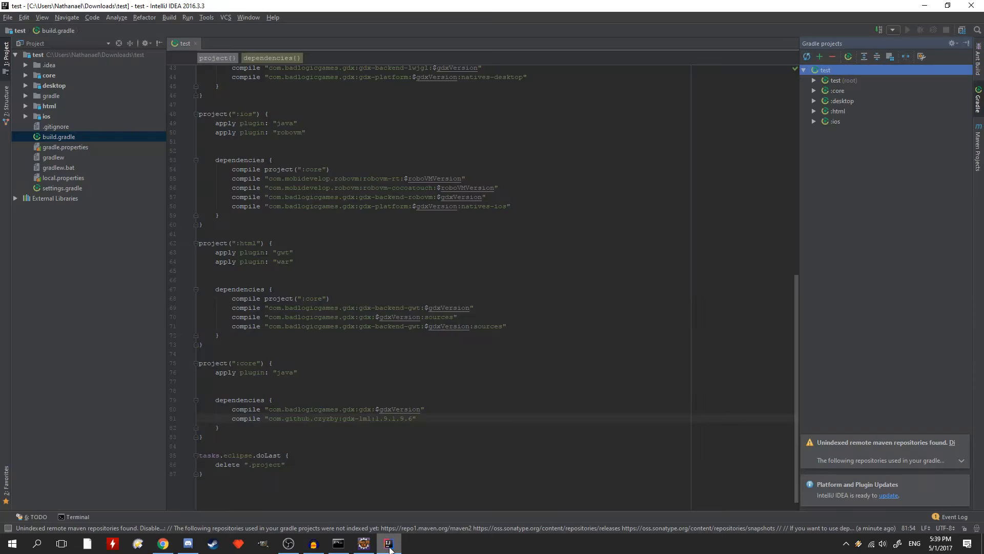
- Open html module's GdxDefinition.gwt.xml and add the com.github.czyzby.lml.GdxLml inherits line
{"action": "left_click", "coordinate": [26, 106]}
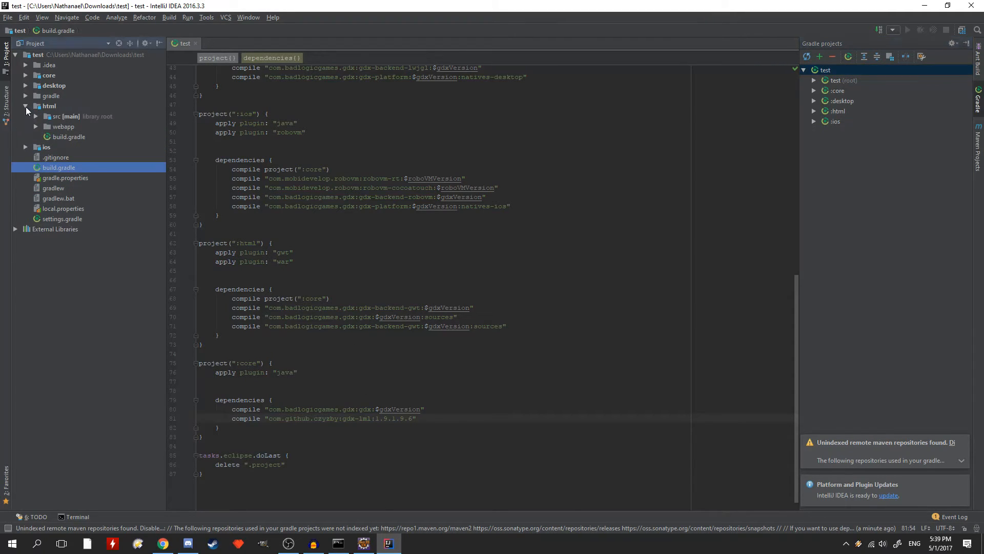
{"action": "left_click", "coordinate": [36, 115]}
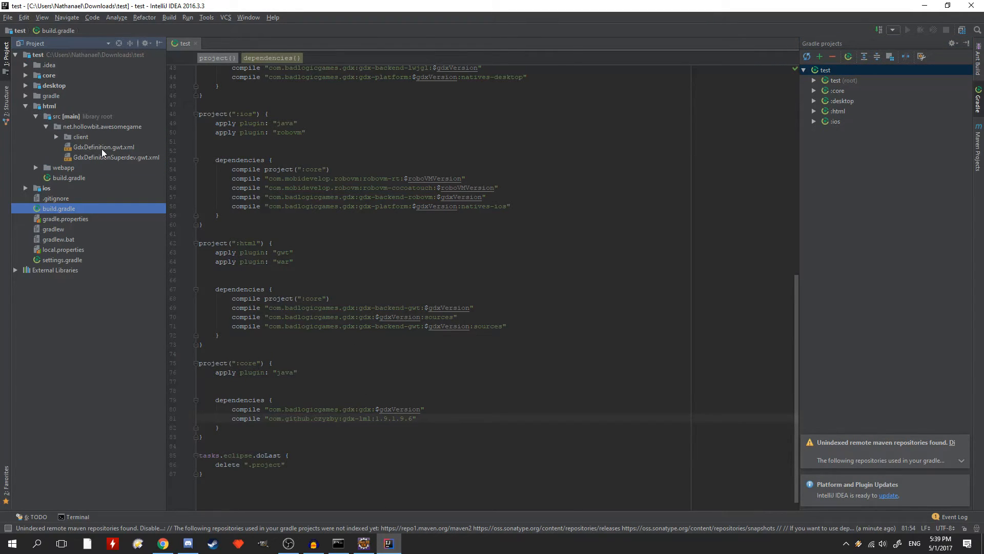
{"action": "left_click", "coordinate": [103, 147]}
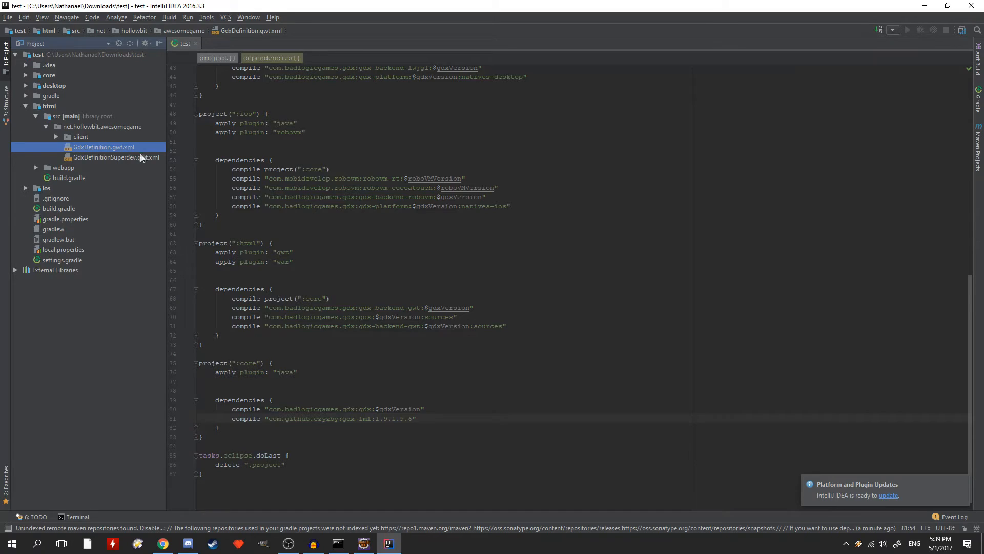
{"action": "left_click", "coordinate": [114, 157]}
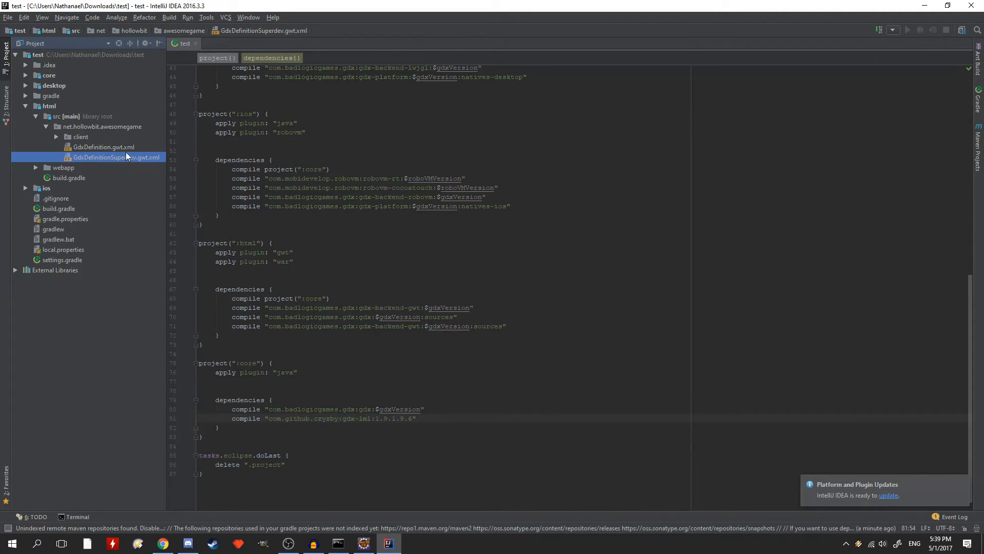
{"action": "double_click", "coordinate": [104, 147]}
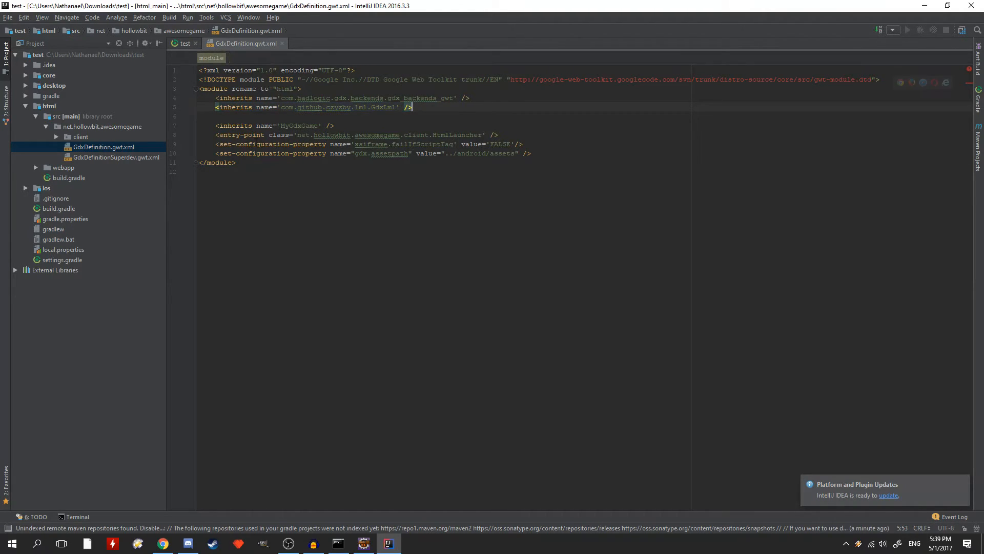
{"action": "mouse_move", "coordinate": [420, 98]}
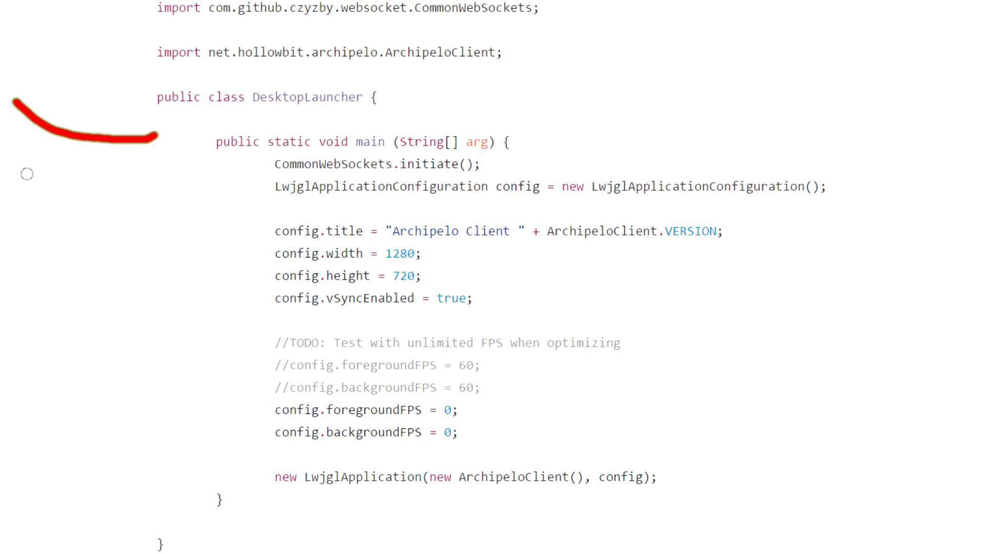
- Highlight the CommonWebSockets.initiate() call in DesktopLauncher's main method
{"action": "left_click_drag", "start_coordinate": [157, 94], "coordinate": [242, 163]}
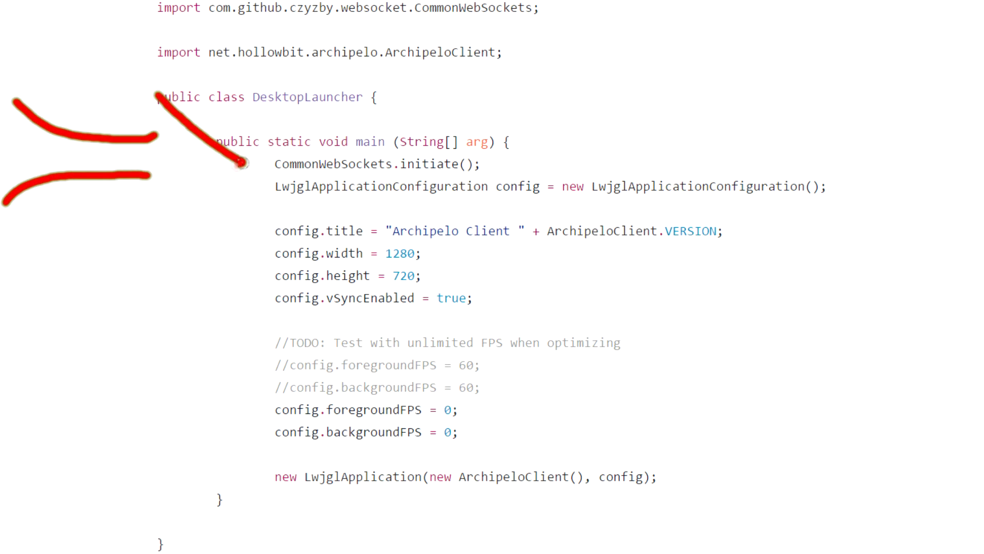